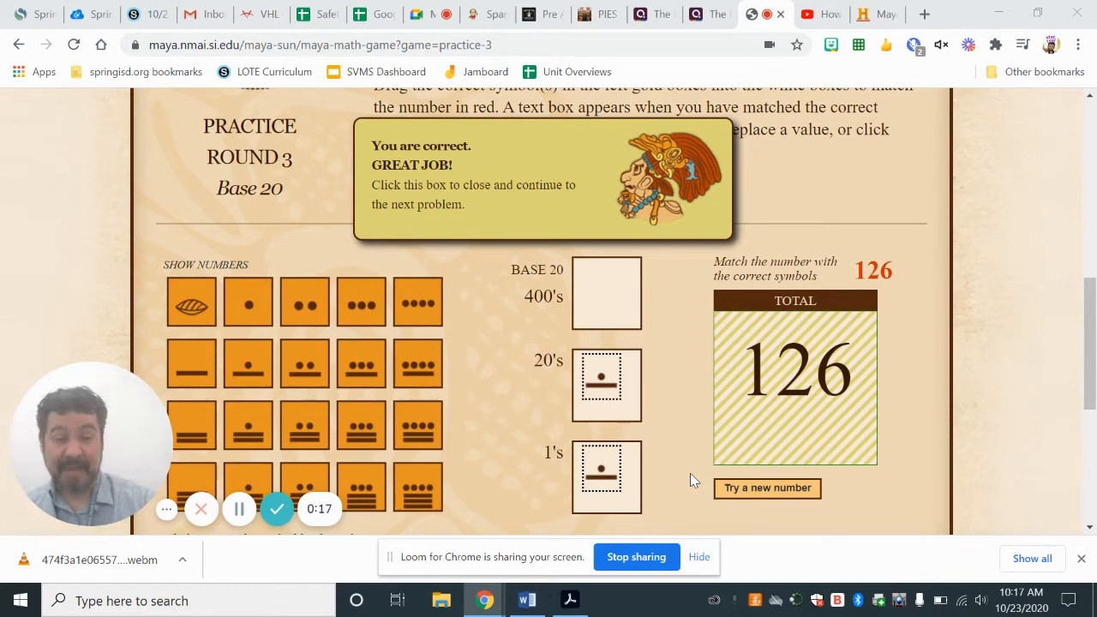
mouse_move(471, 334)
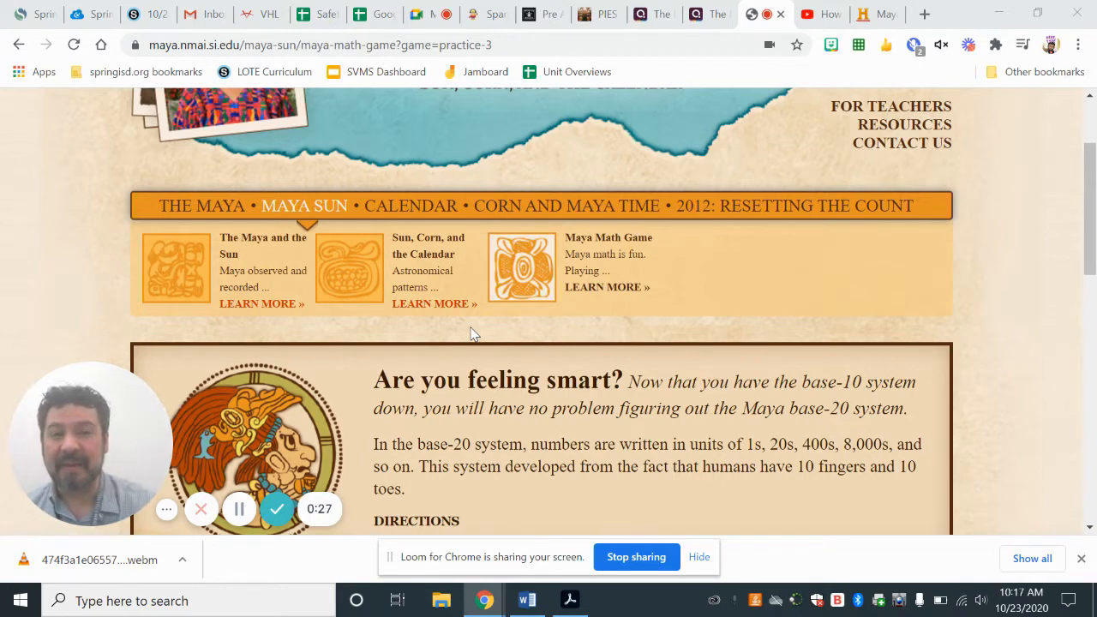
mouse_move(821, 14)
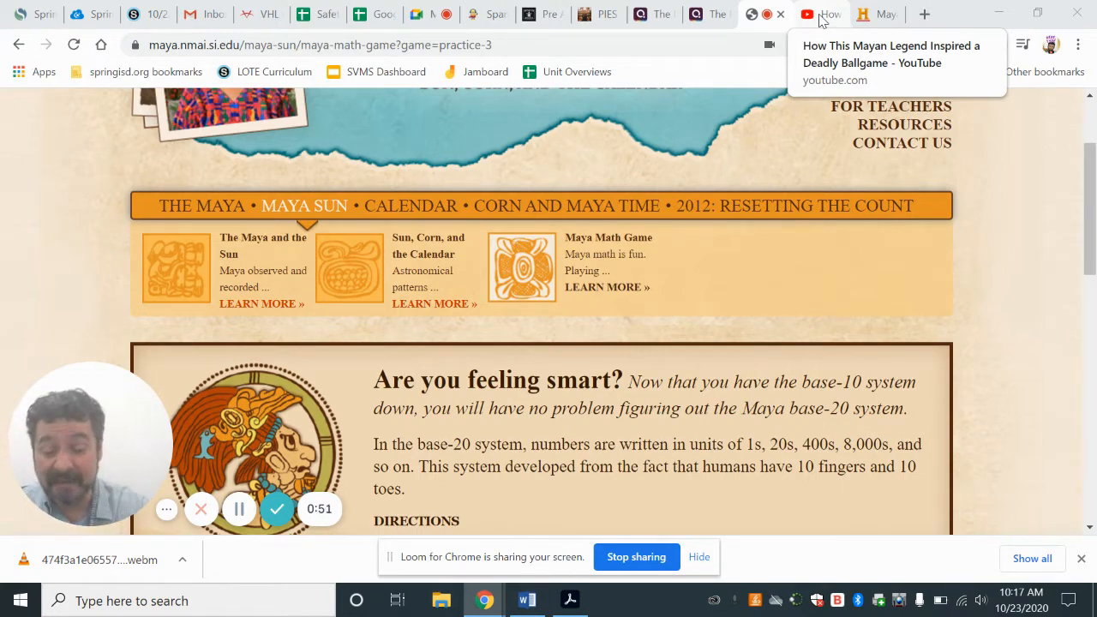
Switch to the YouTube video 'How This Mayan Legend Inspired a Deadly Ballgame' and let it play.
left_click(806, 13)
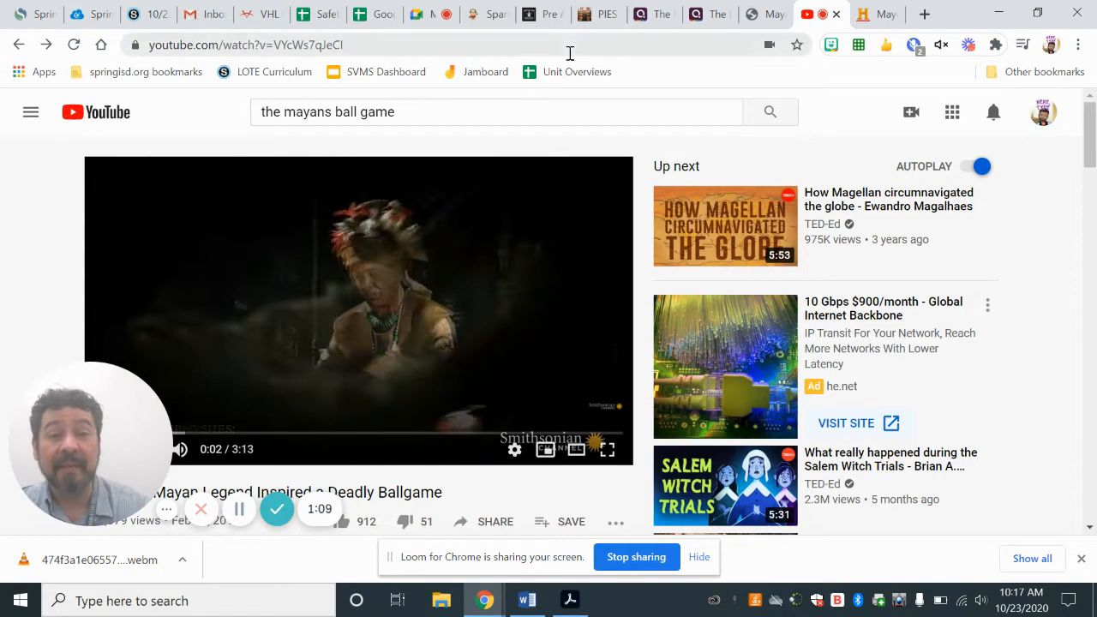
mouse_move(660, 13)
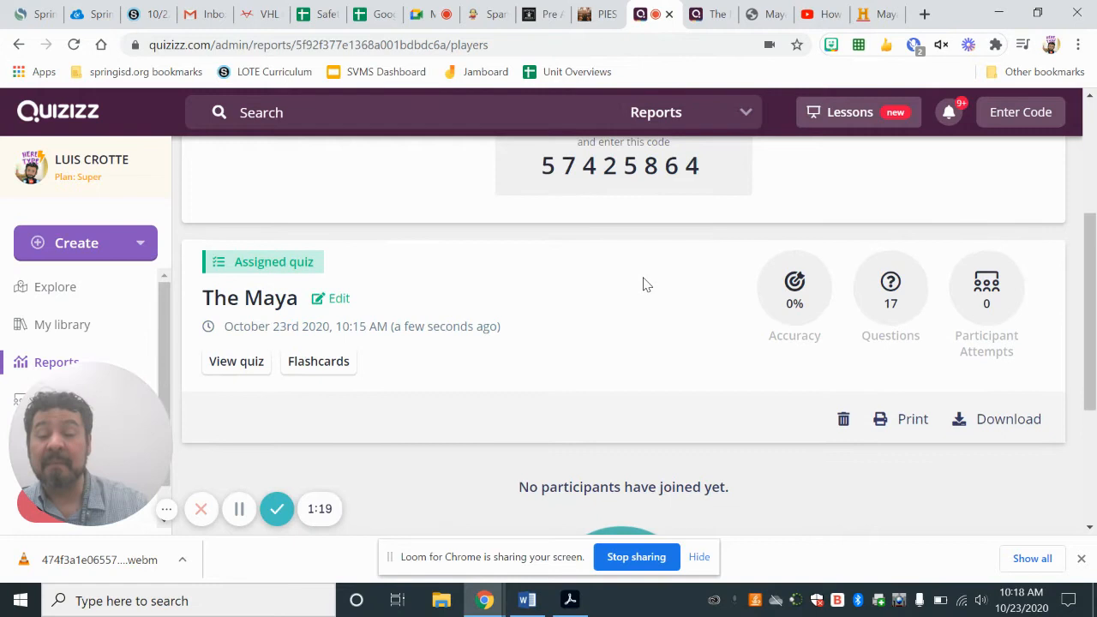
Scroll the Quizizz report for the assigned quiz The Maya, showing 17 questions and no participants.
scroll("down", 3)
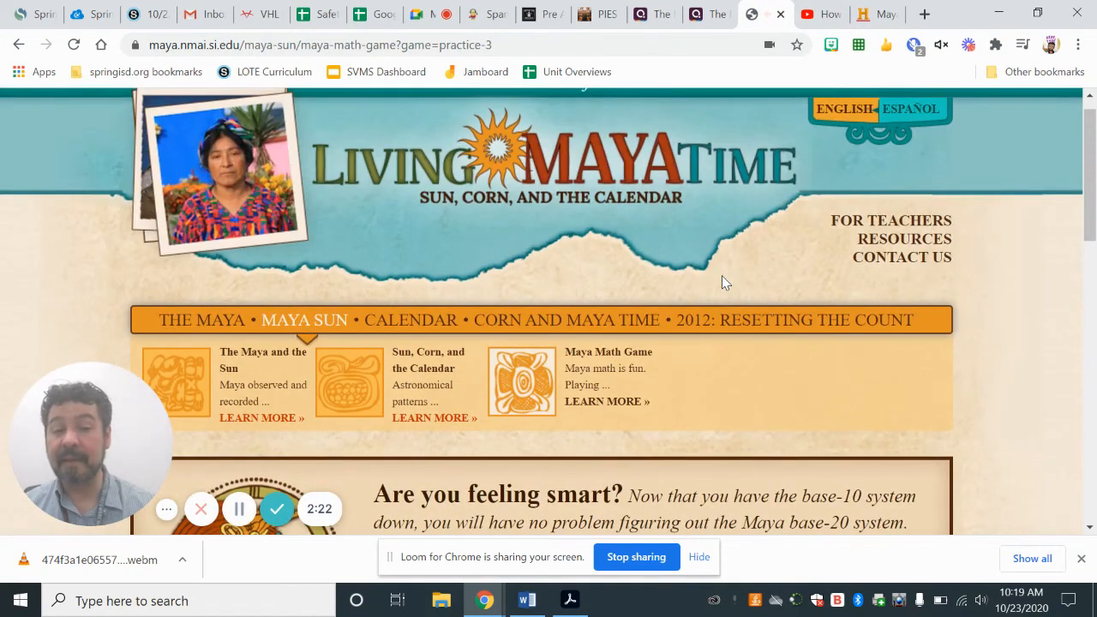
mouse_move(410, 321)
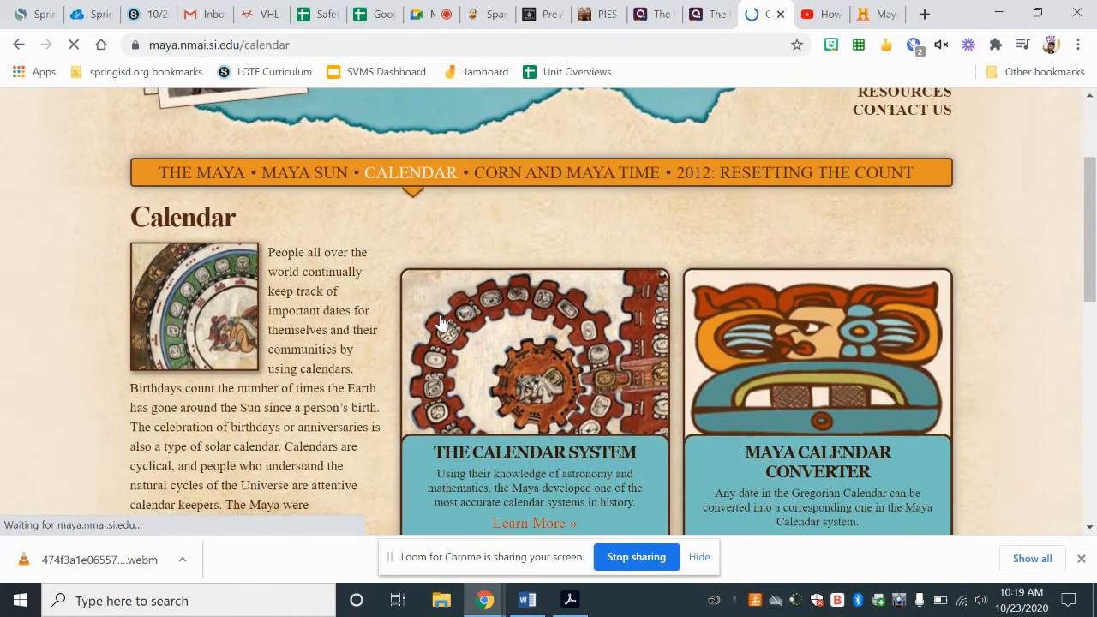
Open The Calendar System article via 'Learn More', covering the Haab, Tzolk'in and Long Count.
scroll("down", 3)
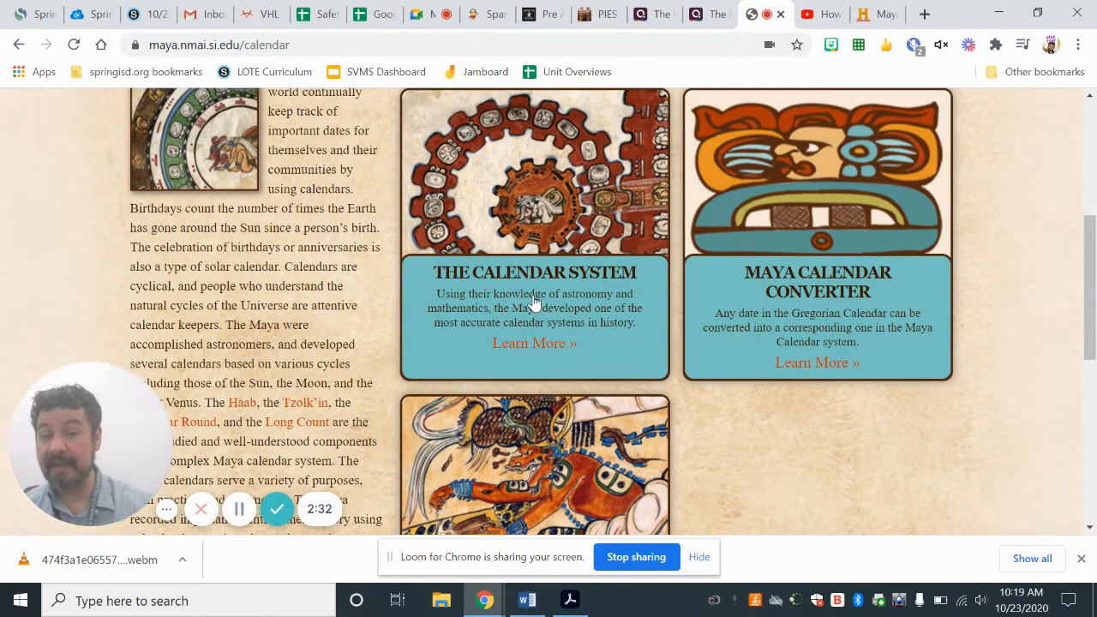
left_click(535, 343)
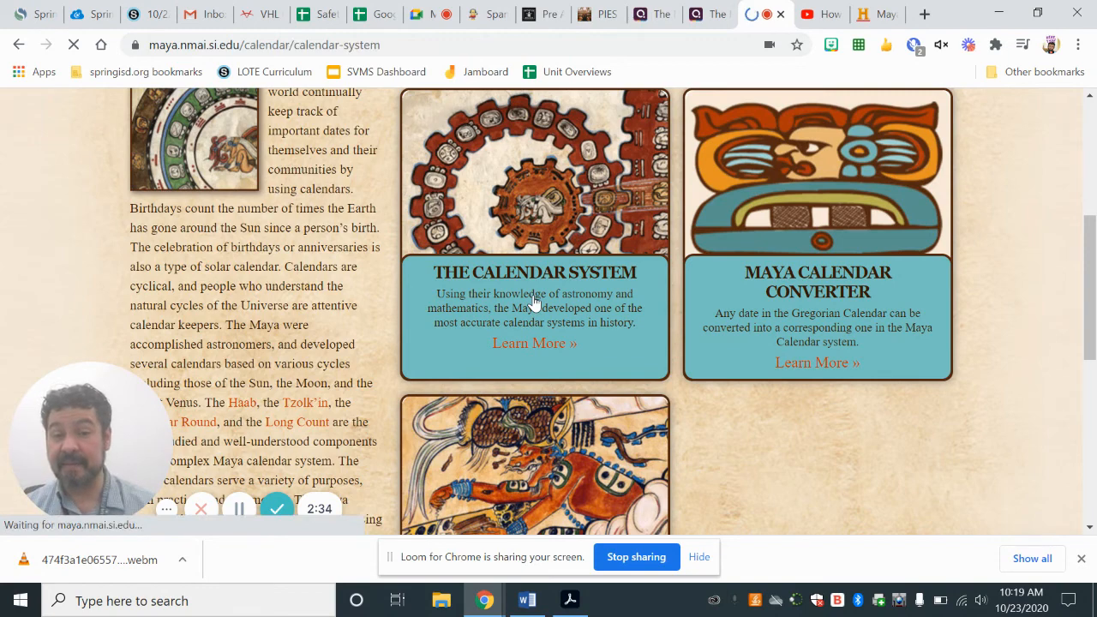
left_click(535, 343)
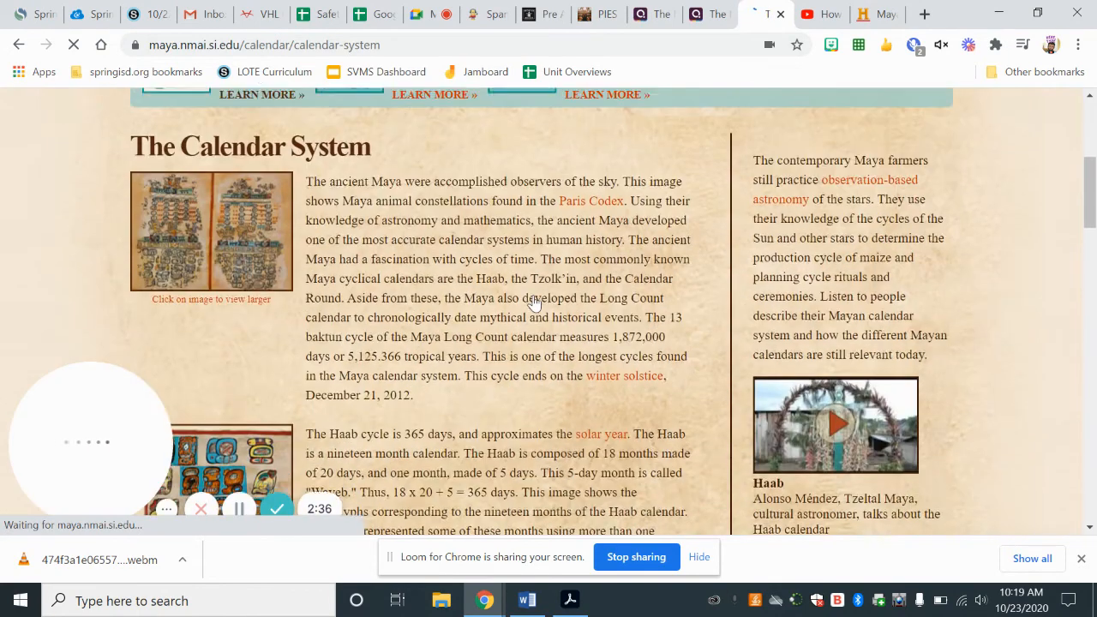